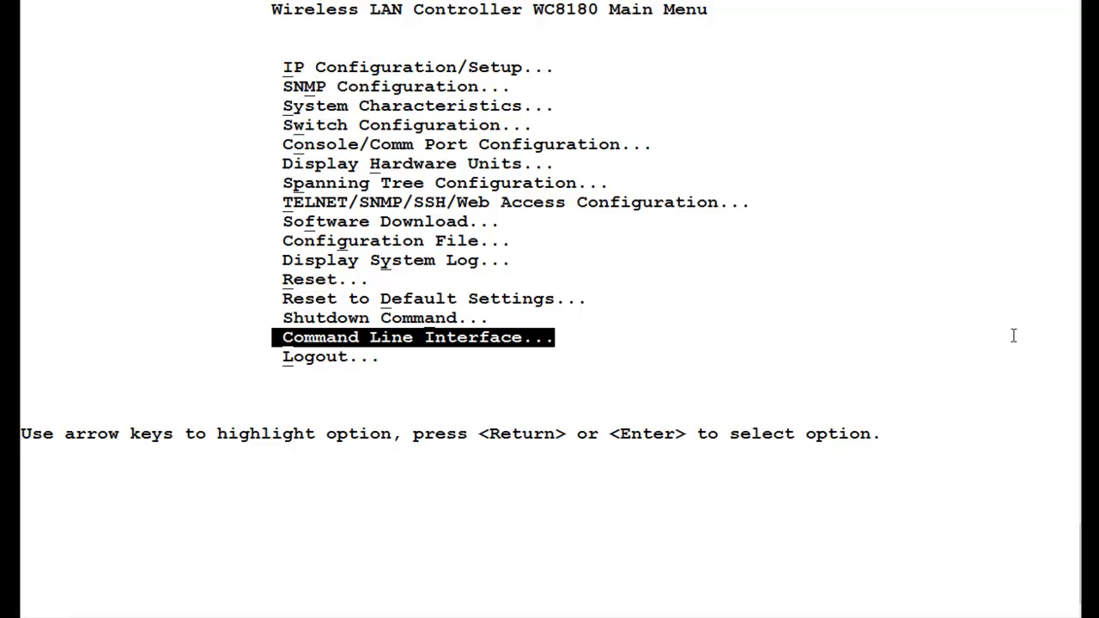
{"action": "mouse_move", "coordinate": [1034, 334]}
{"action": "type", "text": "en"}
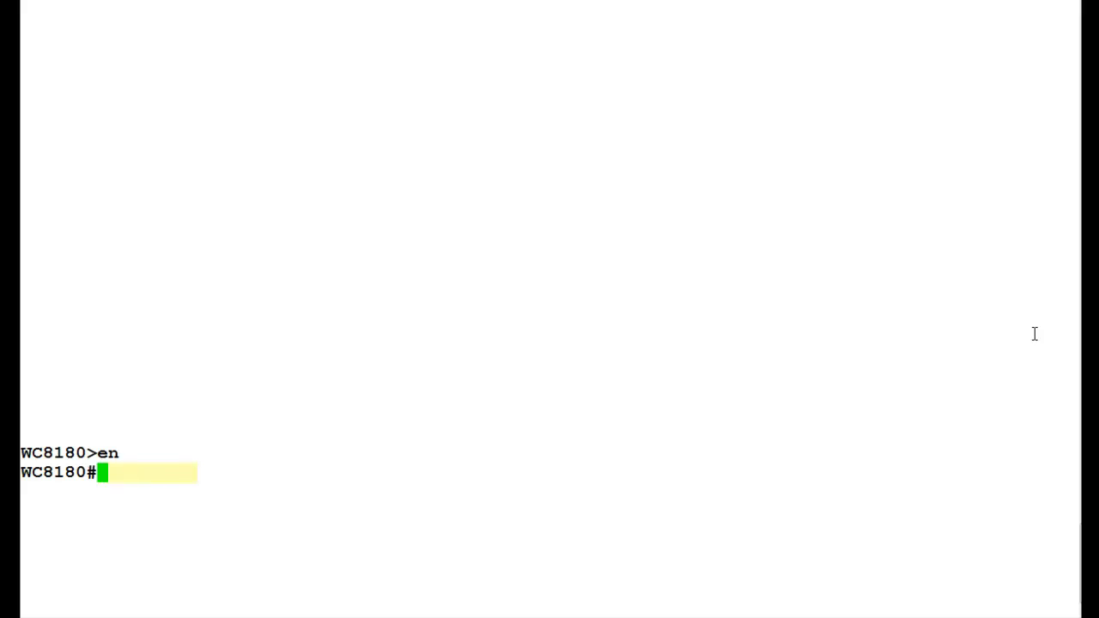
Run 'sho run' and advance past each --More-- prompt until the privileged prompt returns
{"action": "type", "text": "sho run"}
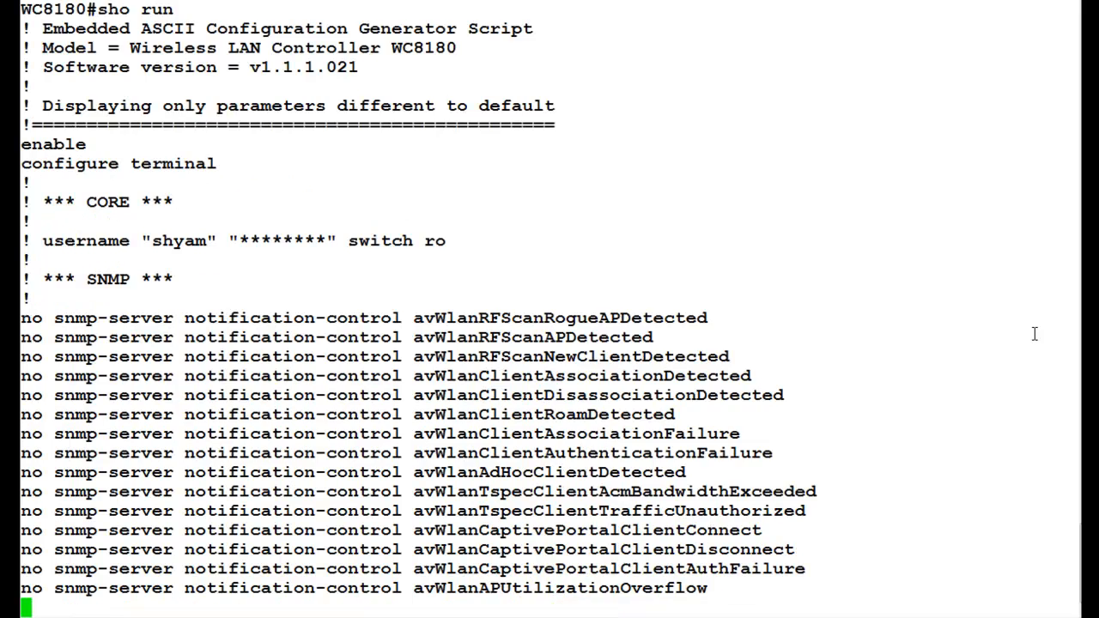
{"action": "scroll", "scroll_direction": "down", "scroll_amount": 3}
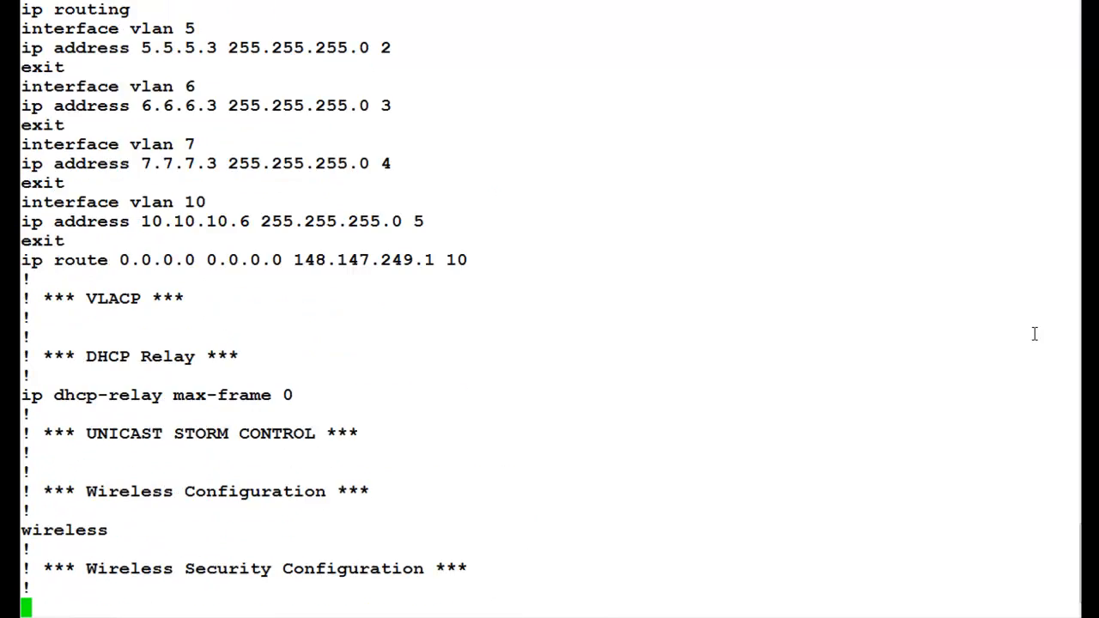
{"action": "key", "text": "space"}
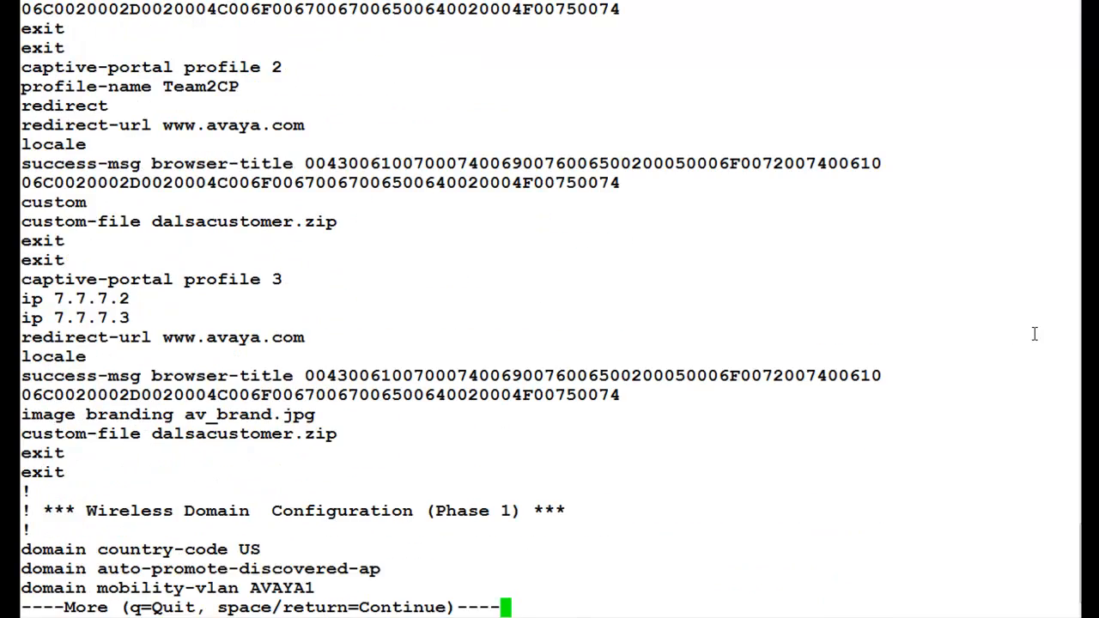
{"action": "key", "text": "space"}
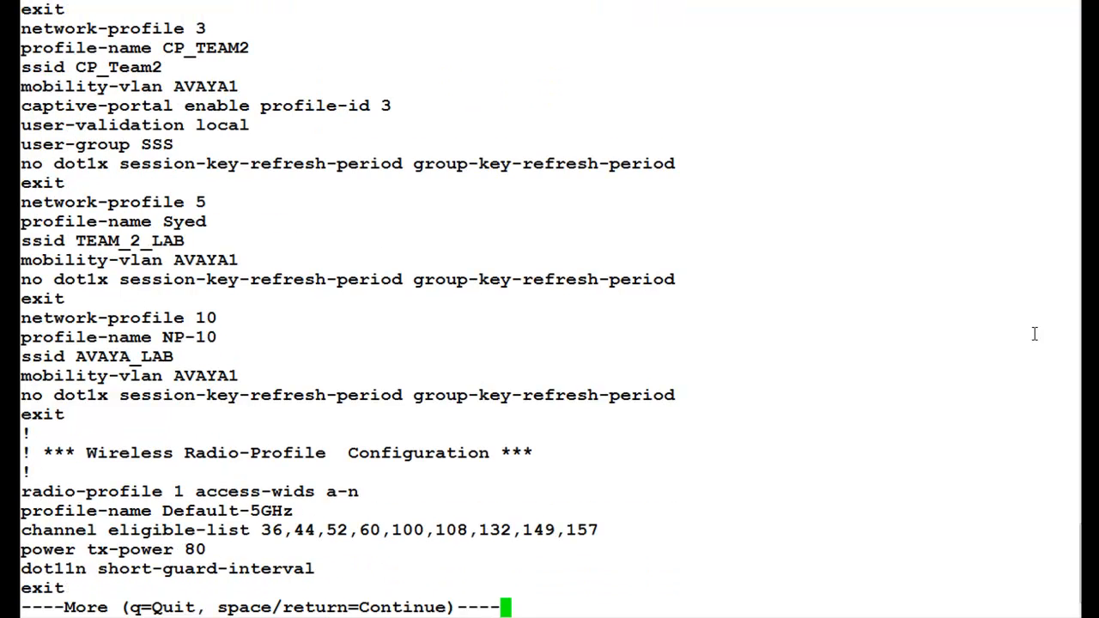
{"action": "key", "text": "space"}
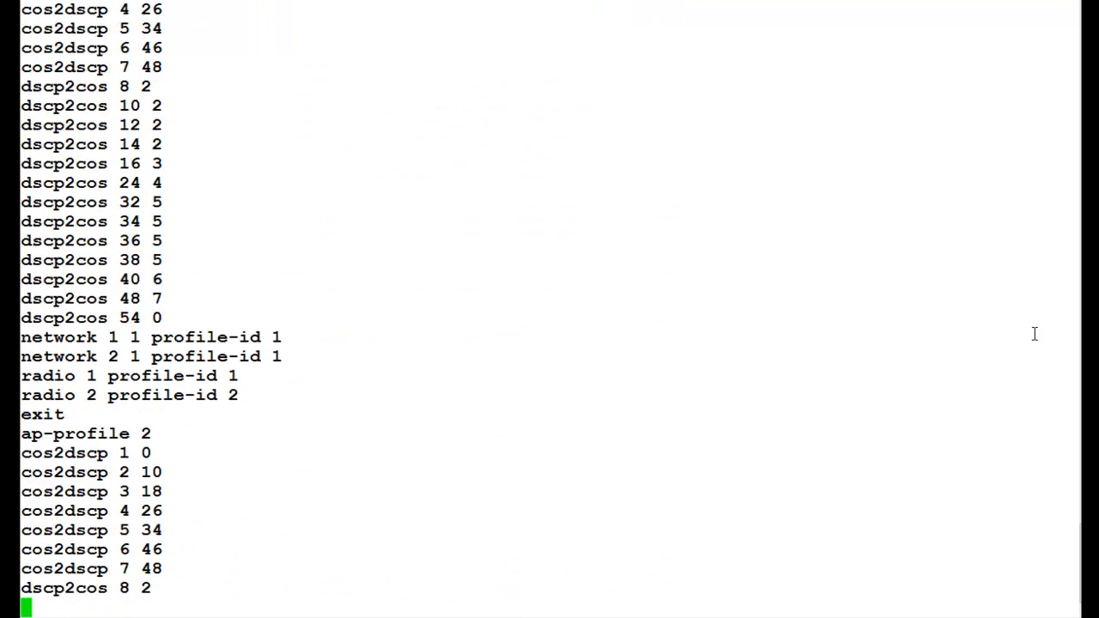
{"action": "key", "text": "space"}
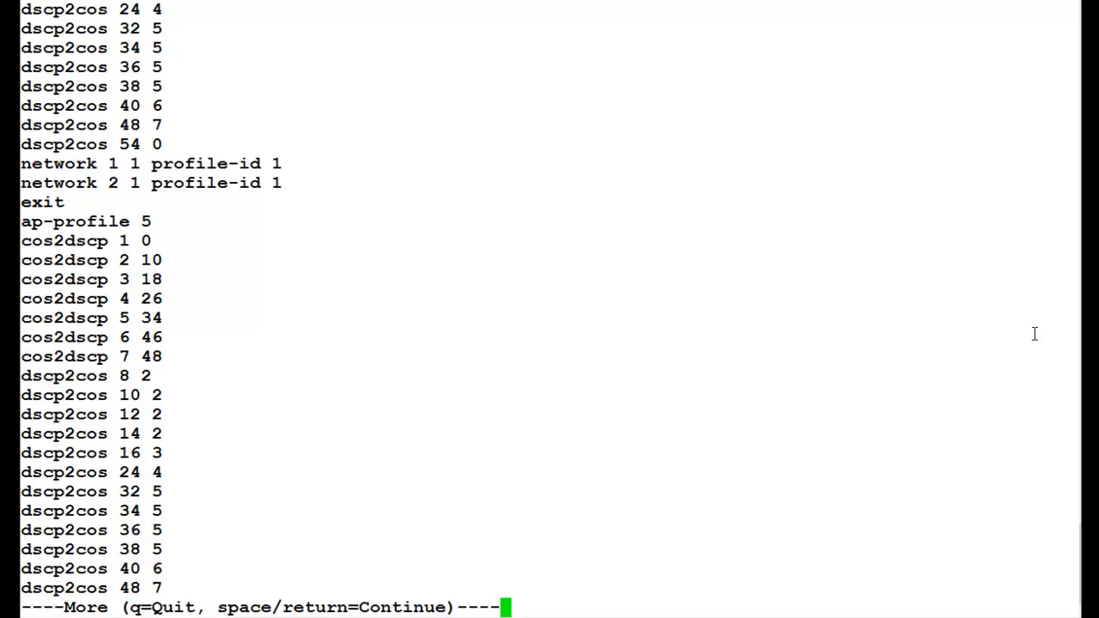
{"action": "key", "text": "space"}
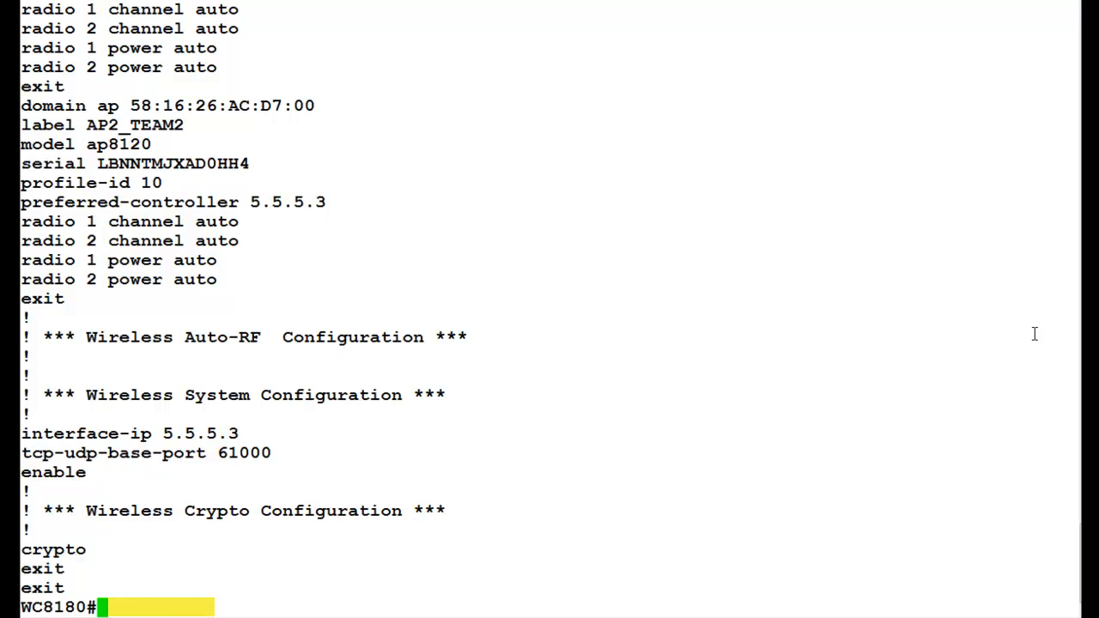
Enter 'config t', disable paging with 'terminal length 0', and rerun 'sho run'
{"action": "type", "text": "config t"}
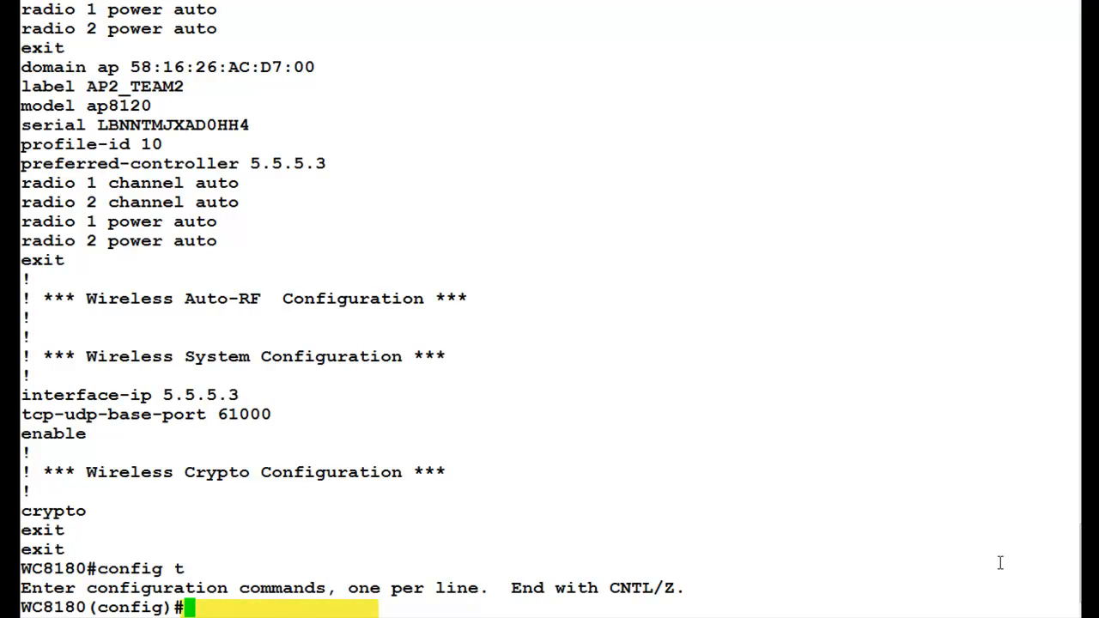
{"action": "type", "text": "terminal length 0"}
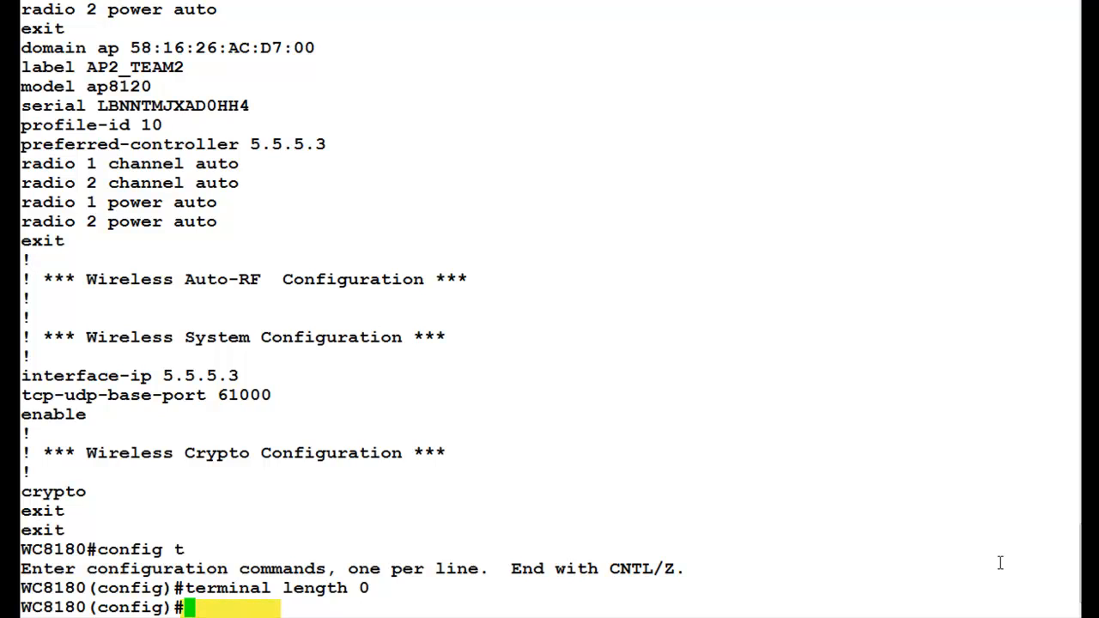
{"action": "type", "text": "sho run"}
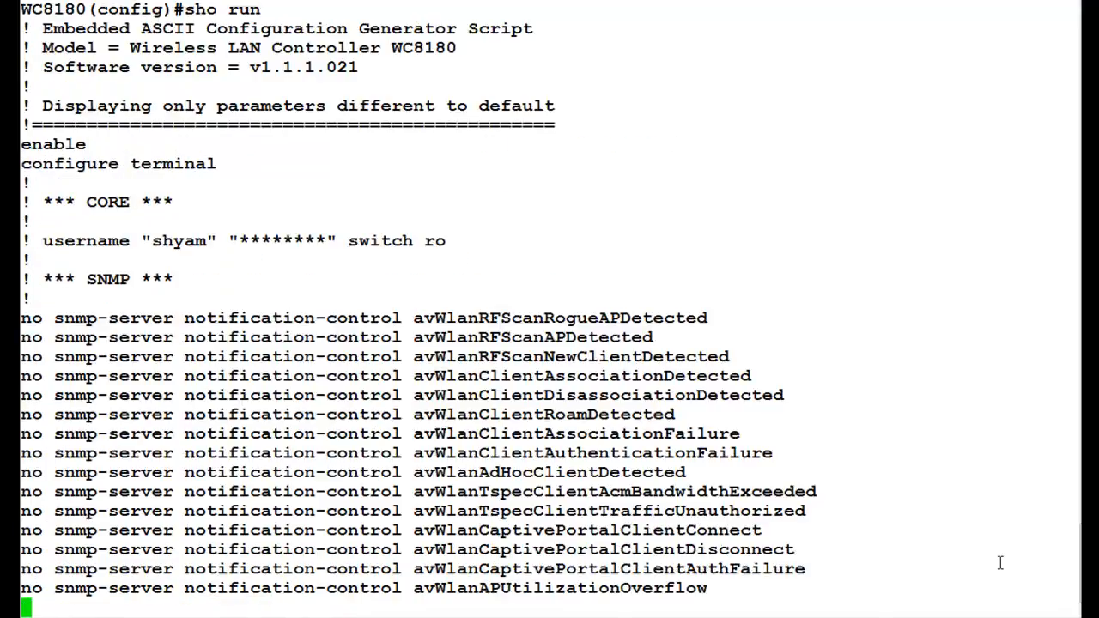
Follow the unpaged 'sho run' output straight through to the WC8180(config)# prompt
{"action": "scroll", "scroll_direction": "down", "scroll_amount": 3}
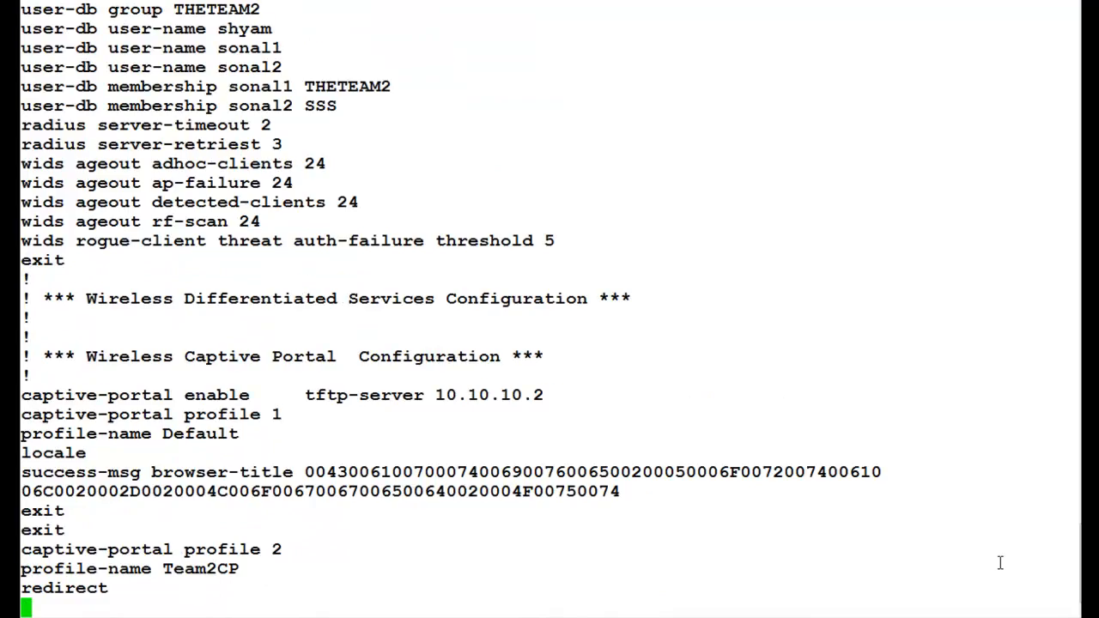
{"action": "scroll", "scroll_direction": "down", "scroll_amount": 3}
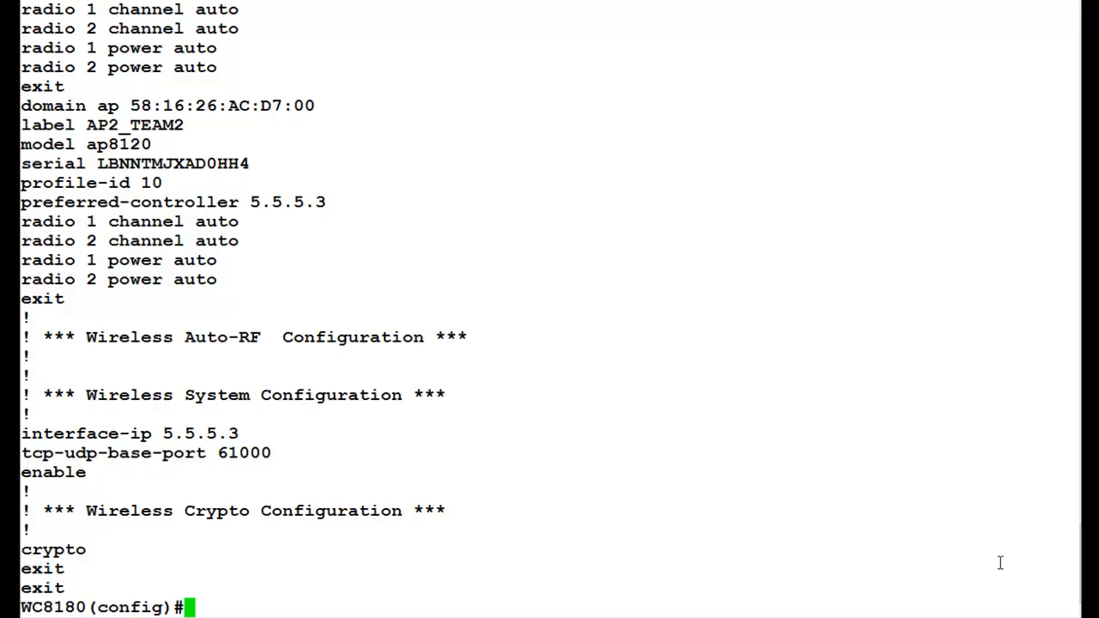
Set 'terminal length 23' and enter the 'sho run verbose' command at the prompt
{"action": "type", "text": "terminal length 23"}
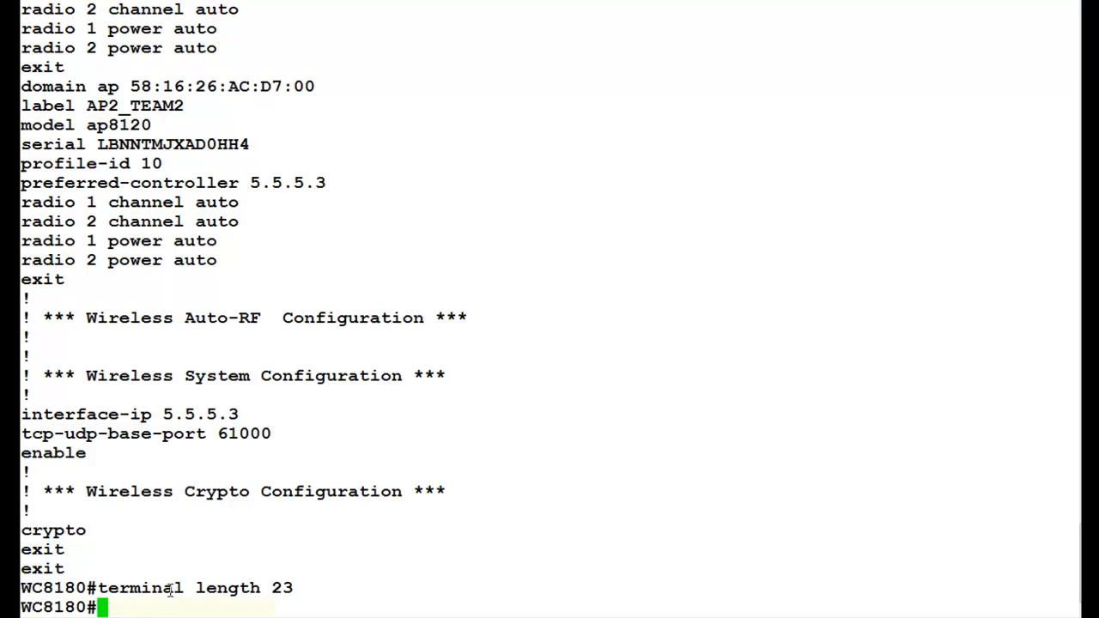
{"action": "type", "text": "sho run verbose"}
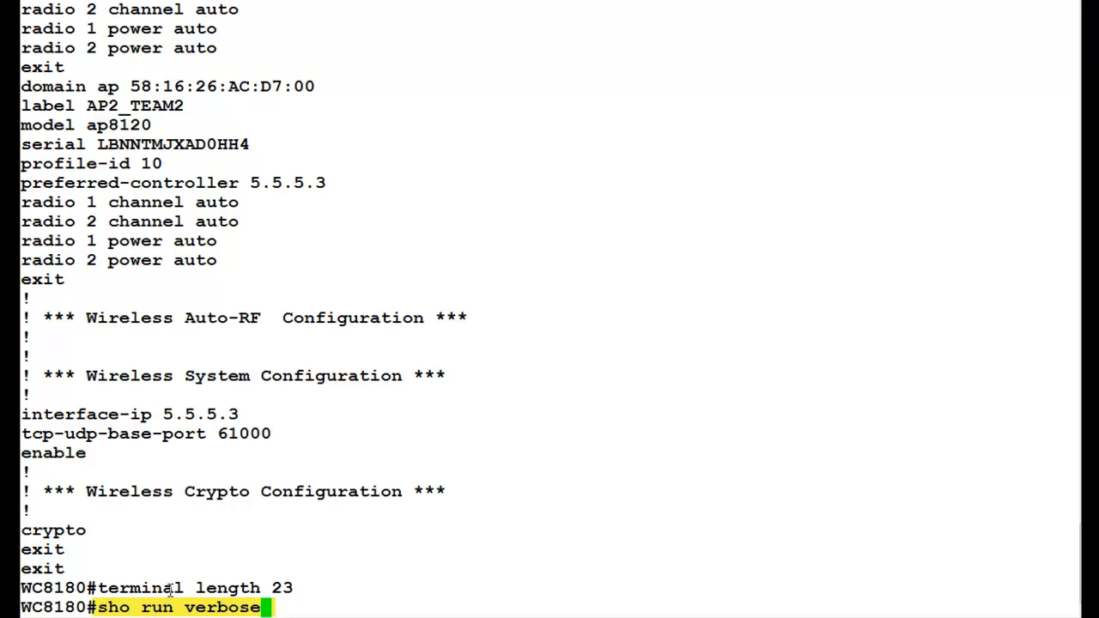
Run 'sho run verbose' and page through all parameters to the end of the listing
{"action": "key", "text": "Enter"}
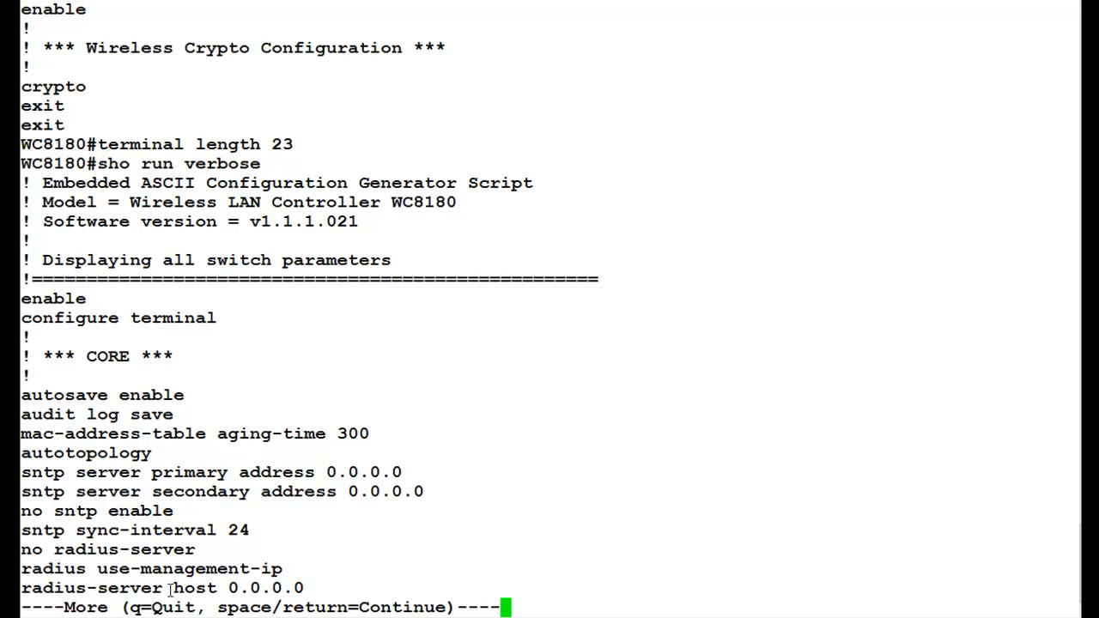
{"action": "key", "text": "space"}
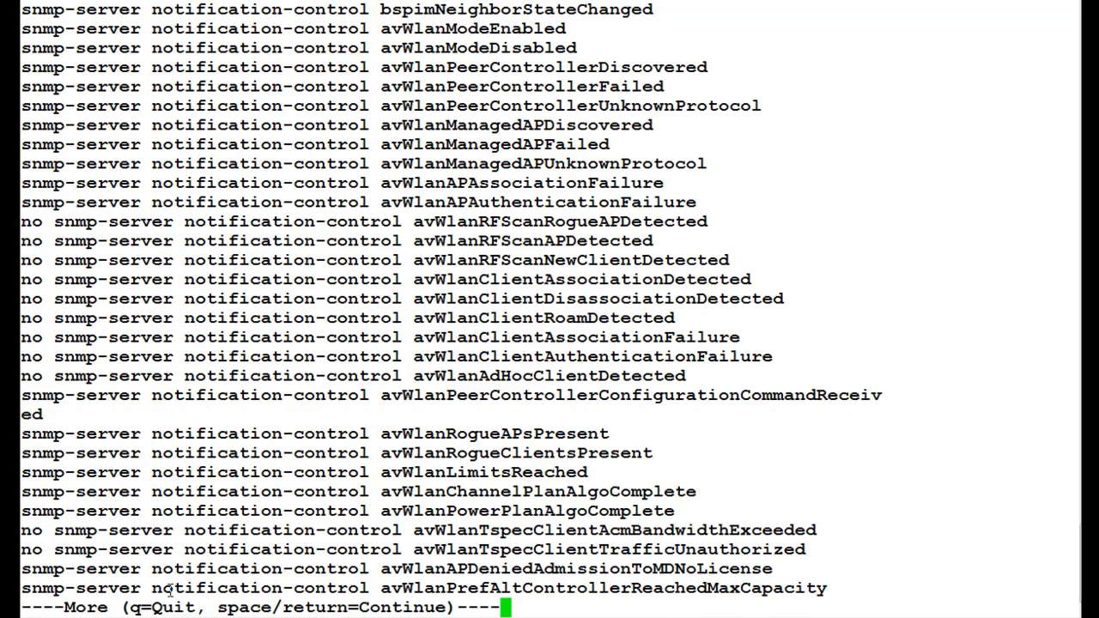
{"action": "key", "text": "space"}
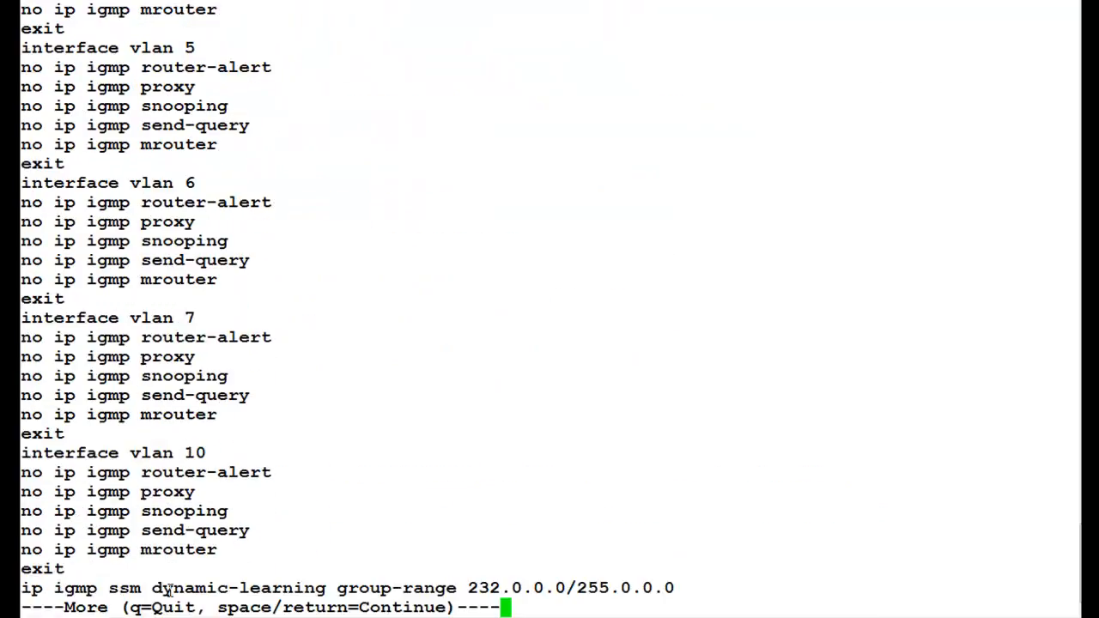
{"action": "key", "text": "space"}
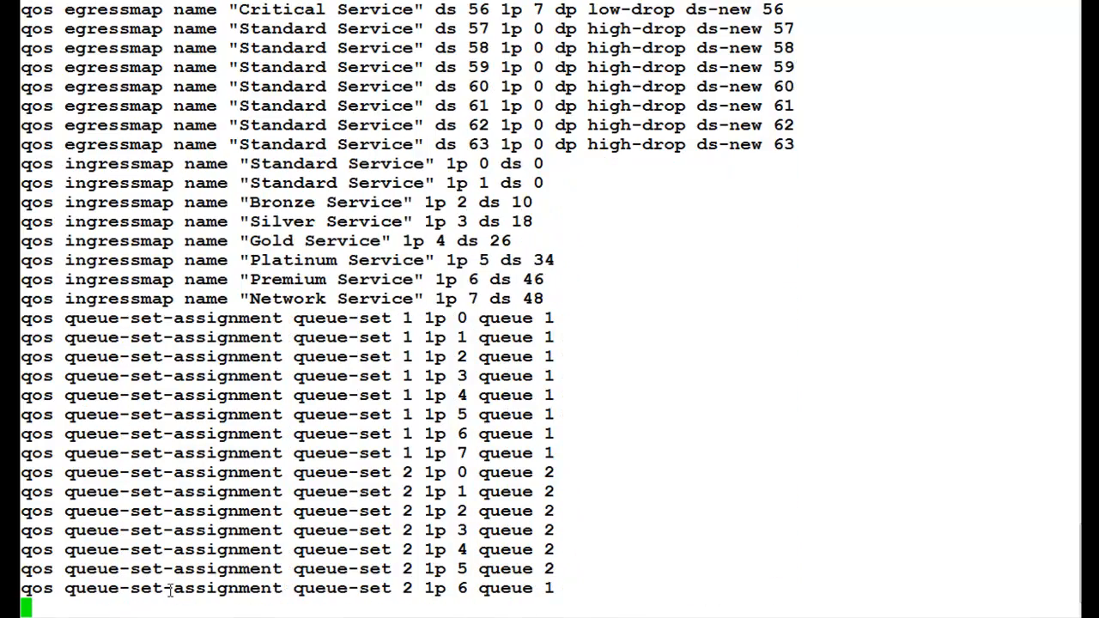
{"action": "scroll", "scroll_direction": "down", "scroll_amount": 3}
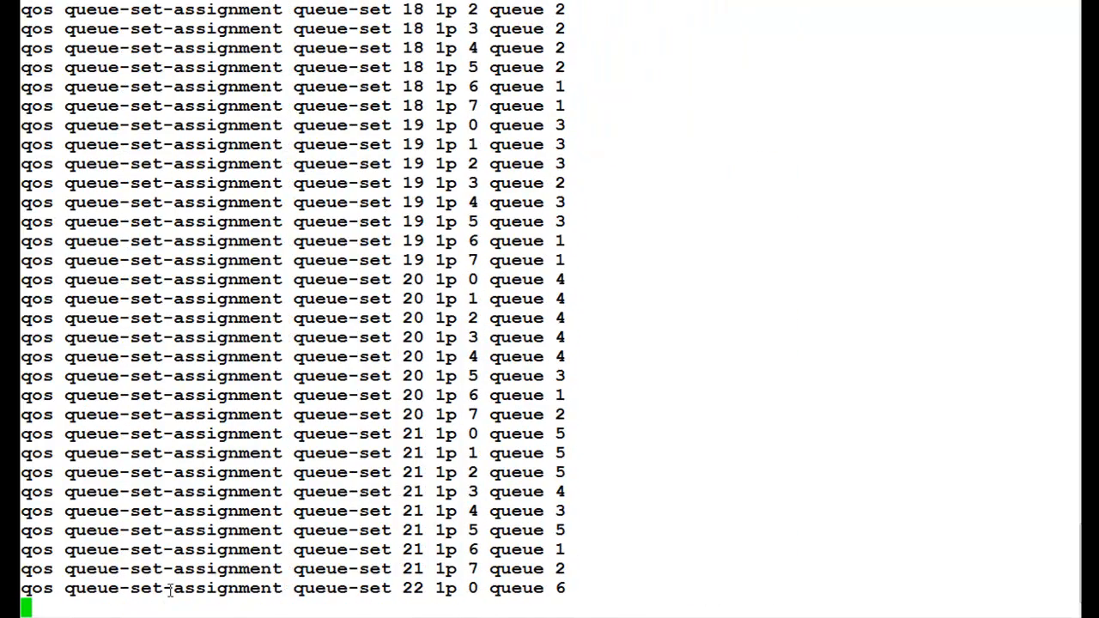
{"action": "scroll", "scroll_direction": "down", "scroll_amount": 3}
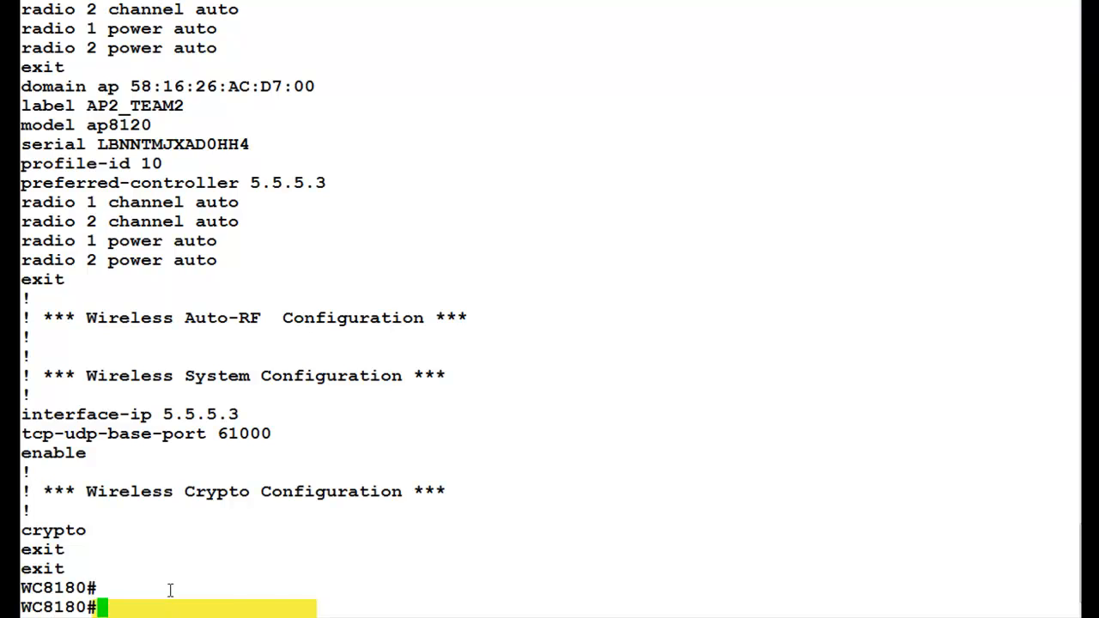
Enter 'sho run module vlan' to request only the VLAN module's configuration
{"action": "type", "text": "sho run module vlan"}
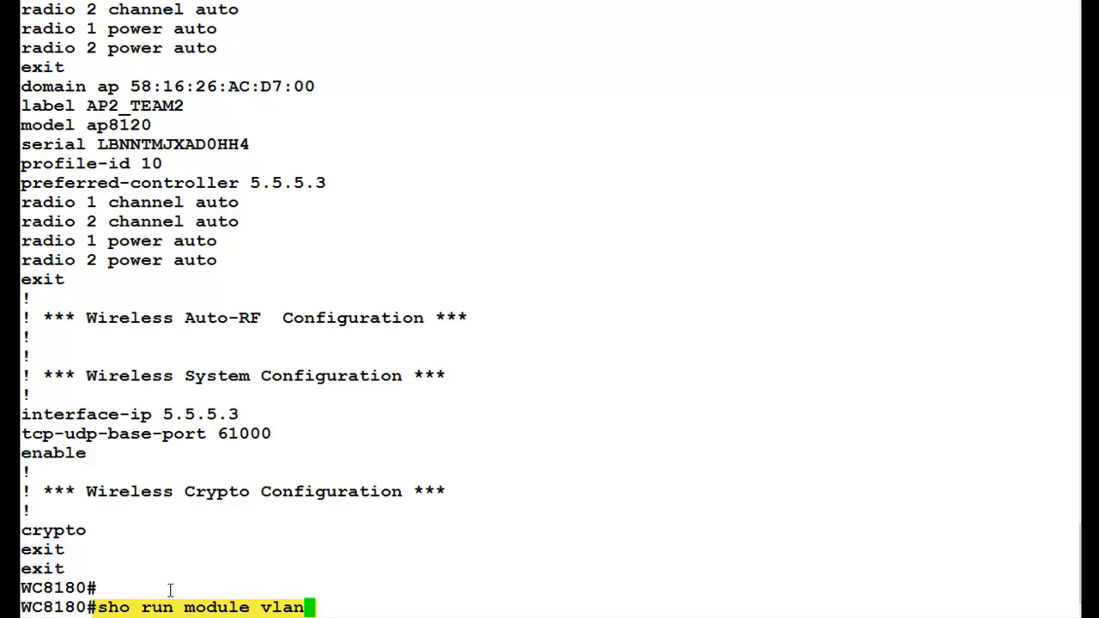